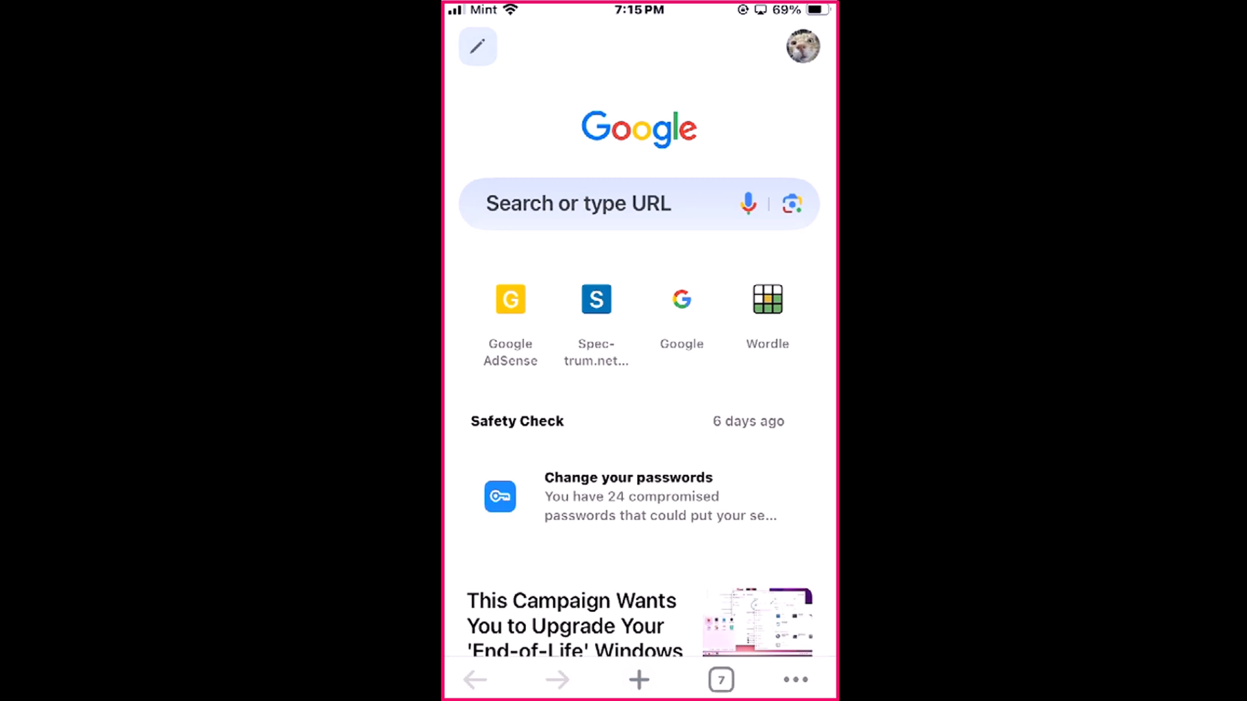
Step: Show all seven open tabs as thumbnails using the tab switcher marked 7
{"action": "left_click", "coordinate": [719, 681]}
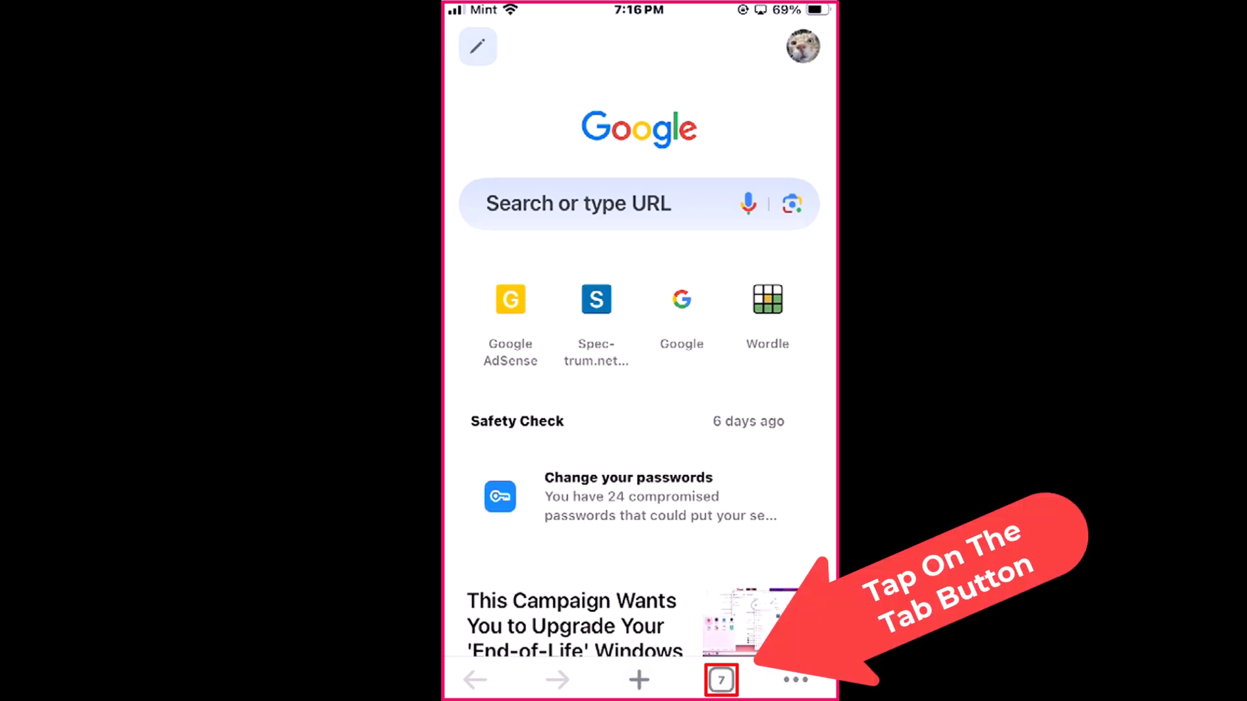
{"action": "left_click", "coordinate": [719, 680]}
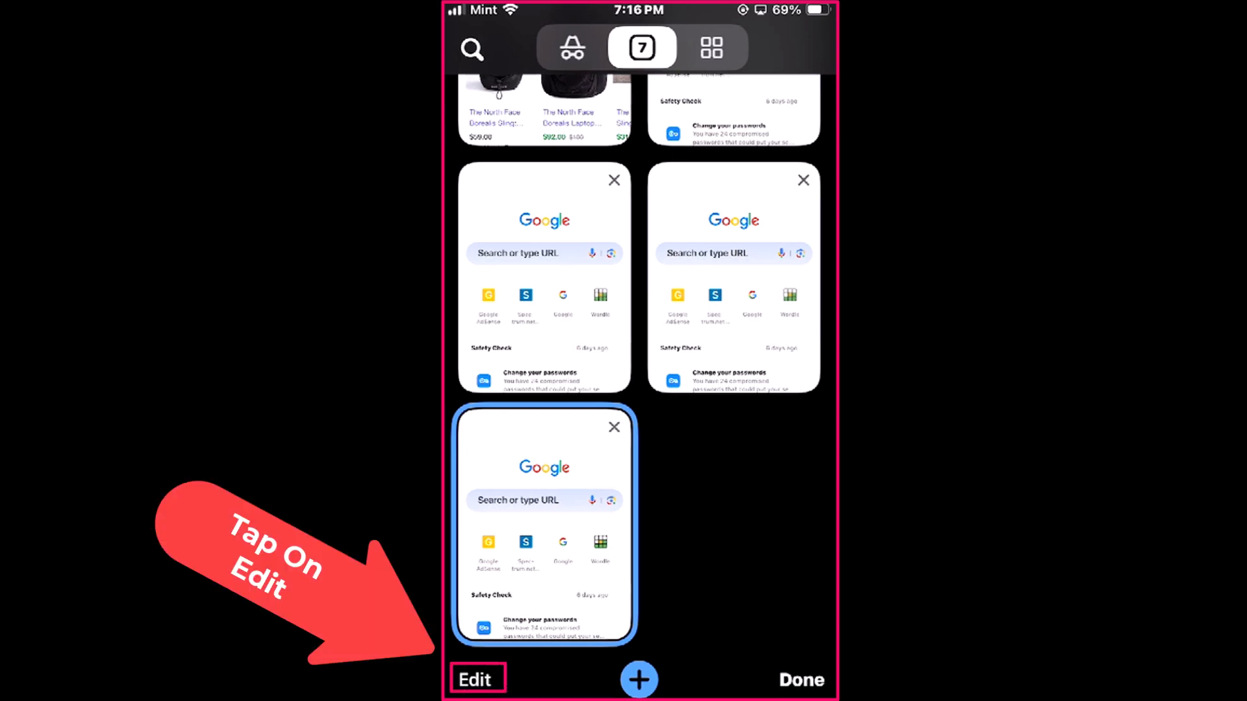
Step: Bring up the tab grid's Edit menu with bulk tab options
{"action": "left_click", "coordinate": [475, 680]}
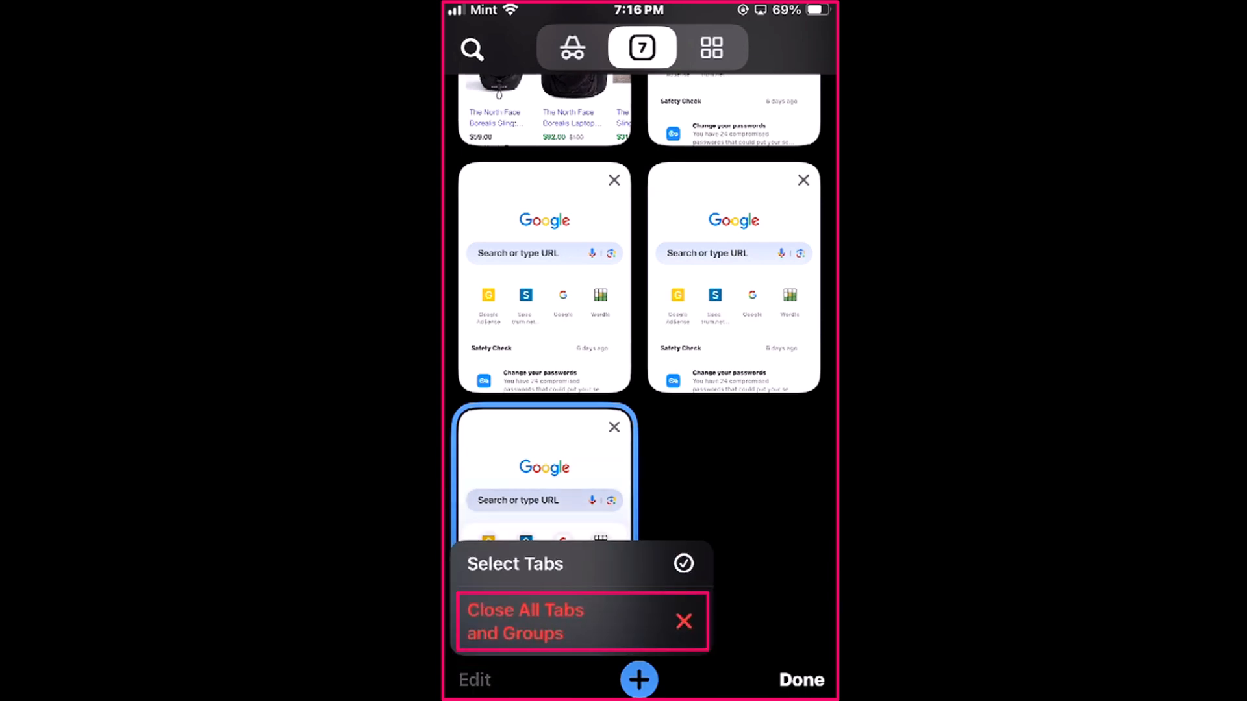
Step: Choose Close All Tabs and Groups to empty the tab overview
{"action": "left_click", "coordinate": [525, 622]}
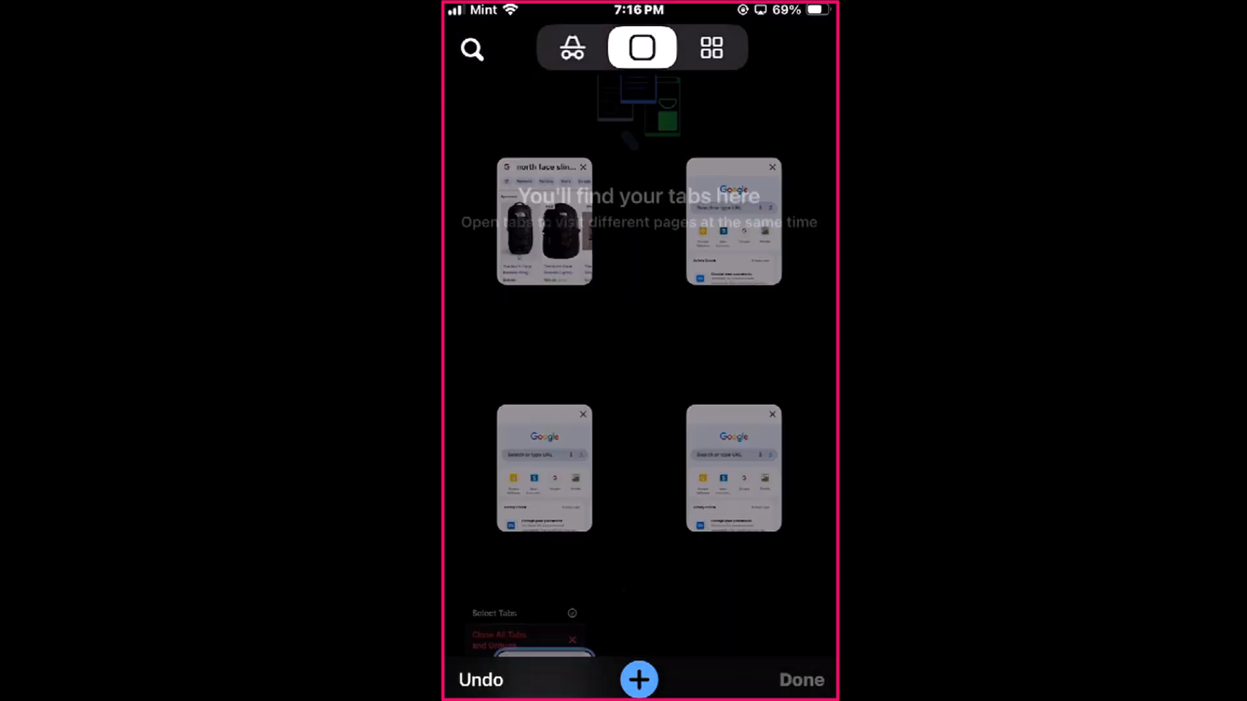